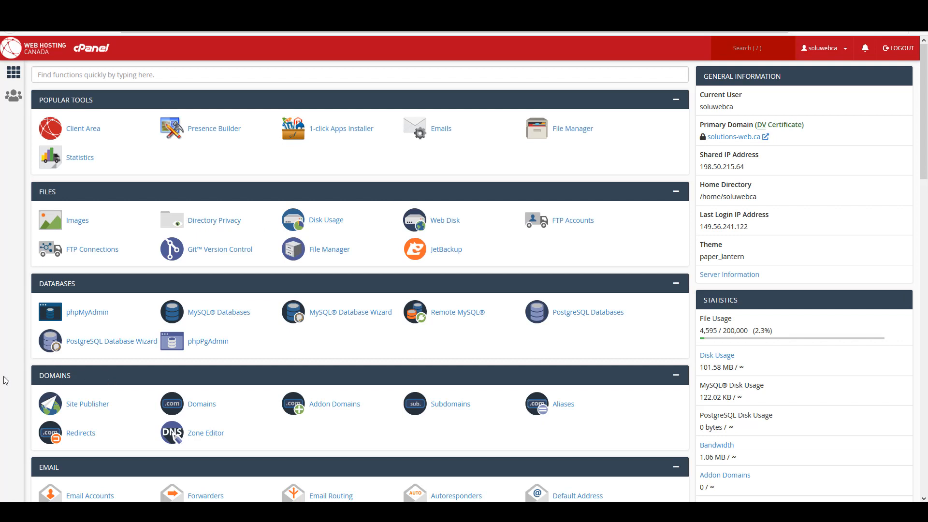
# Go to the Subdomains page from the Domains section of cPanel.
pyautogui.scroll(-3)
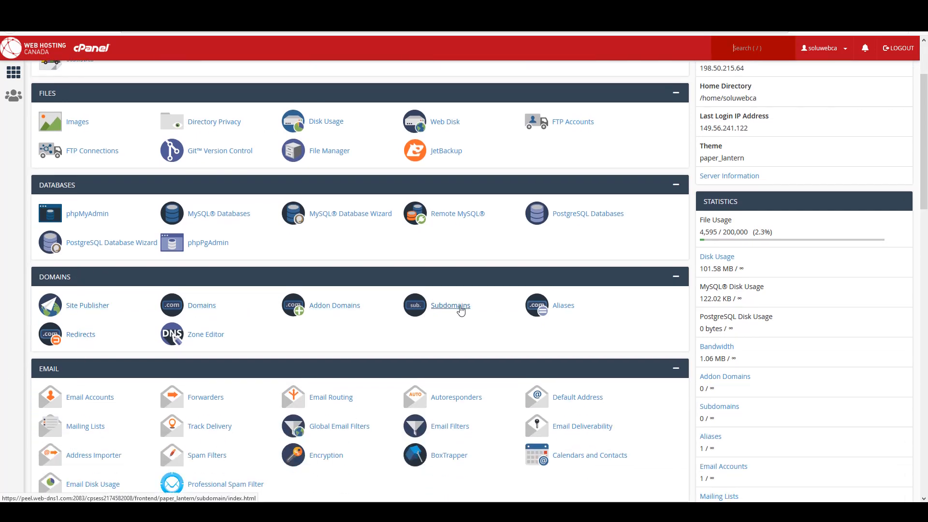
pyautogui.click(450, 304)
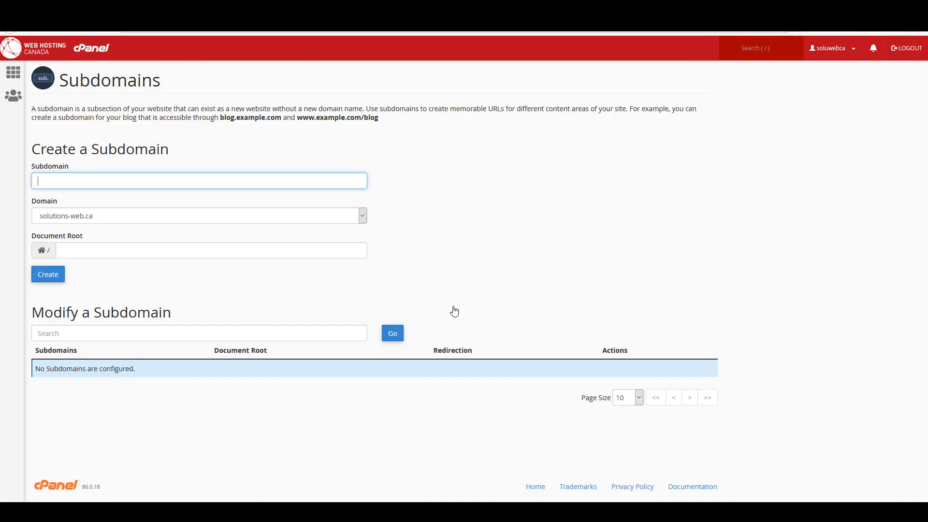
pyautogui.moveTo(61, 112)
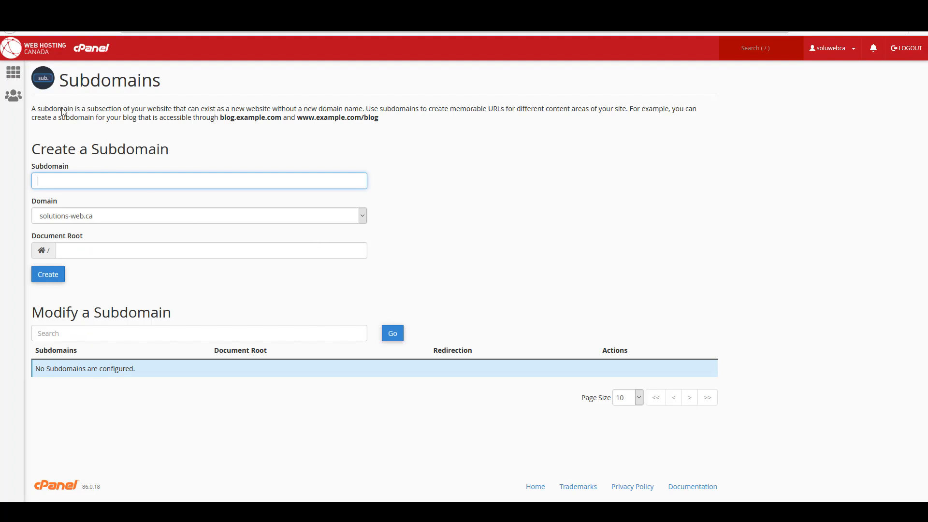
# Enter 'test' as the new subdomain name under solutions-web.ca.
pyautogui.click(198, 180)
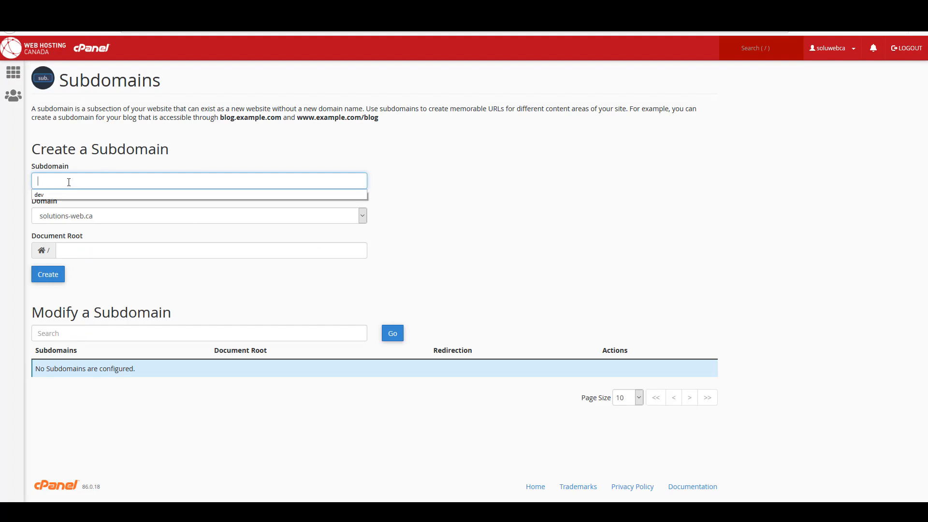
pyautogui.write('test')
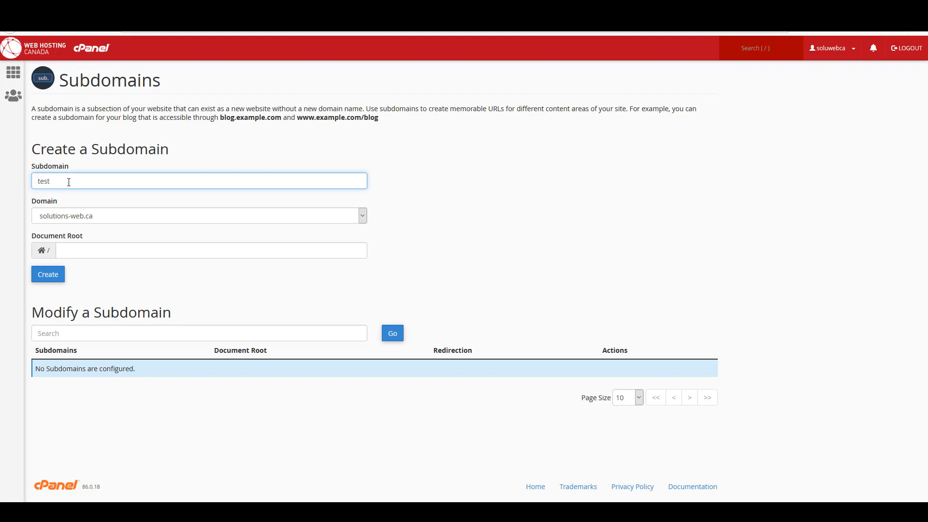
pyautogui.moveTo(448, 208)
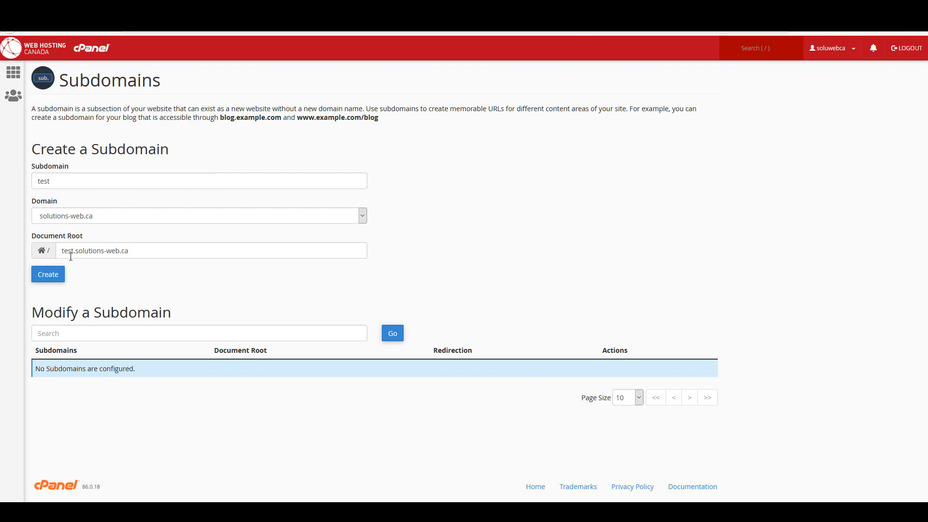
pyautogui.moveTo(166, 254)
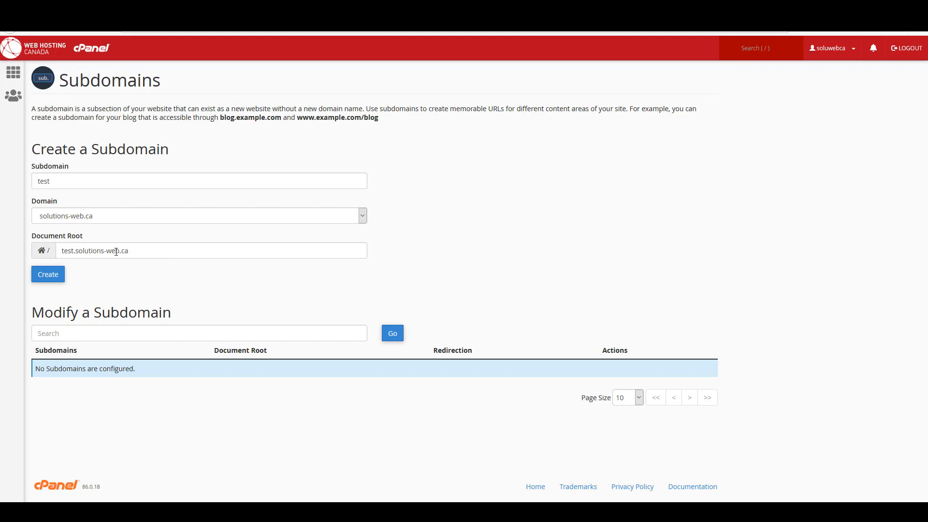
pyautogui.moveTo(544, 182)
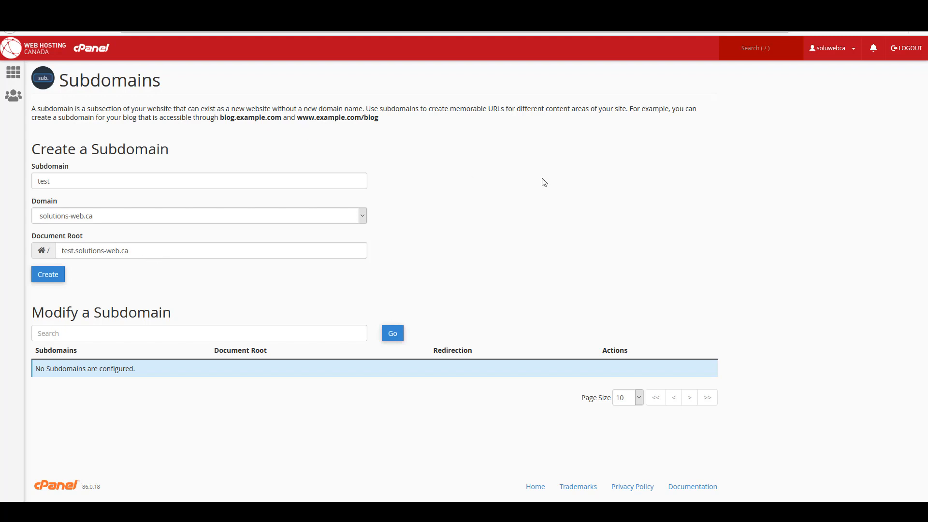
pyautogui.moveTo(150, 221)
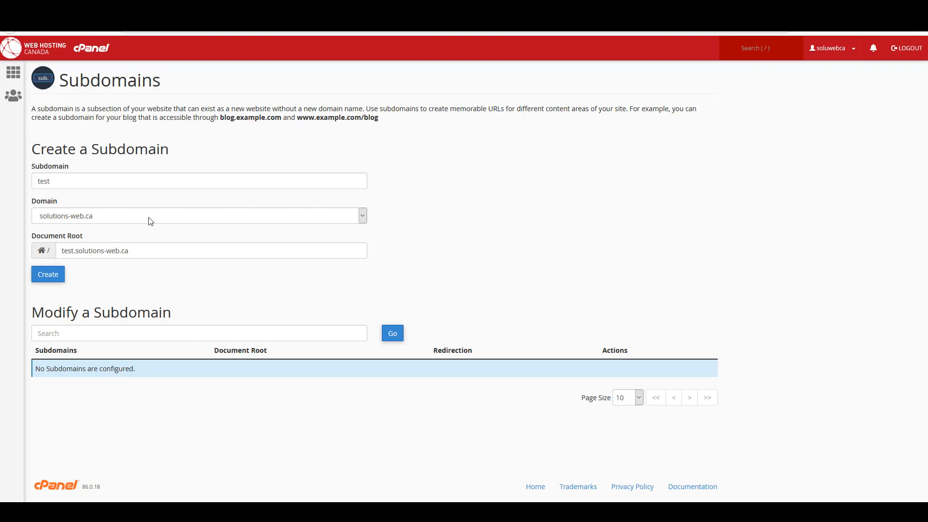
pyautogui.moveTo(445, 211)
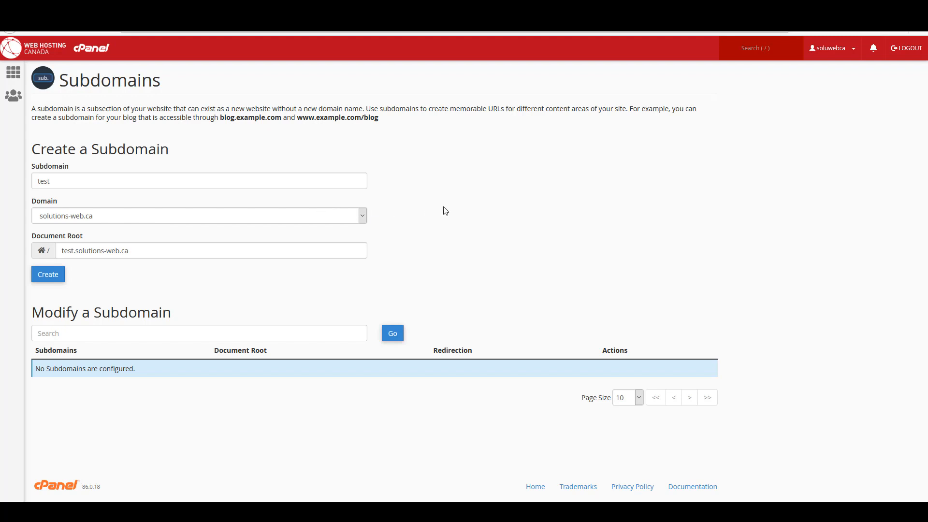
pyautogui.moveTo(366, 221)
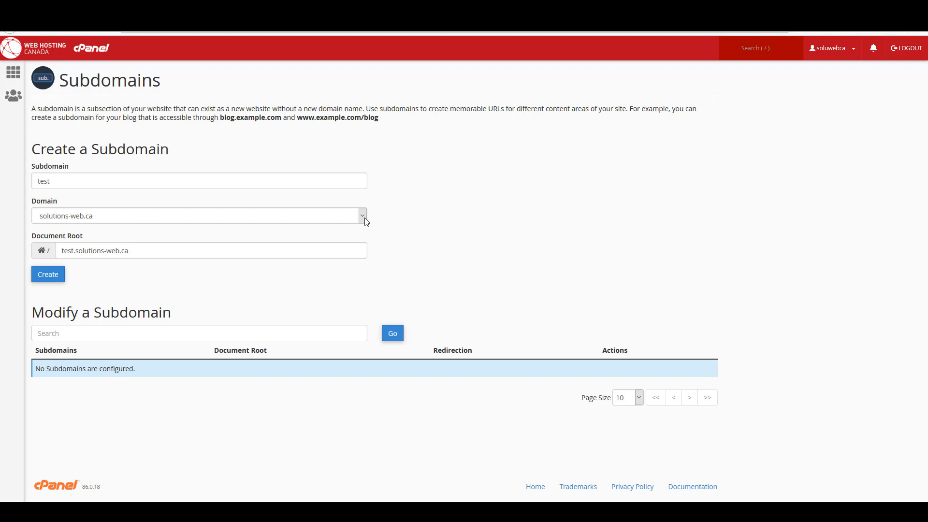
pyautogui.moveTo(84, 223)
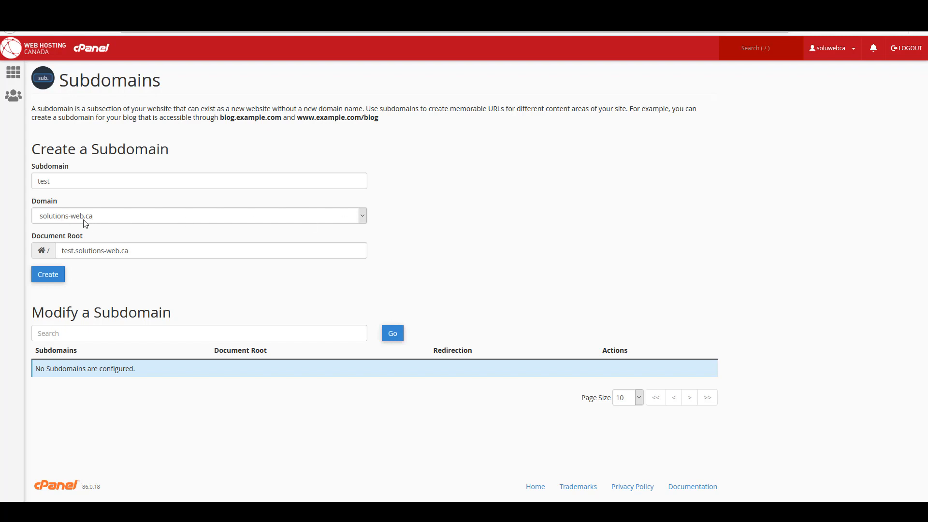
pyautogui.moveTo(318, 239)
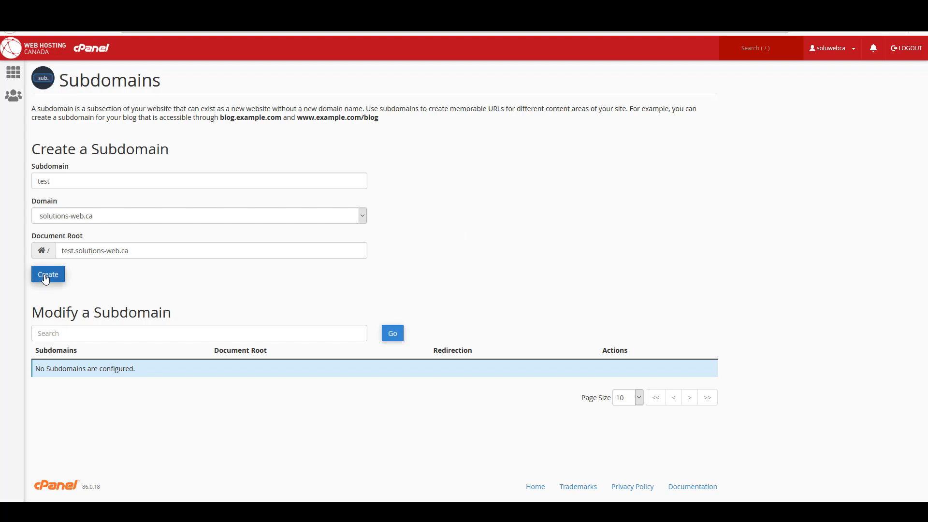
# Create the subdomain test.solutions-web.ca.
pyautogui.click(47, 273)
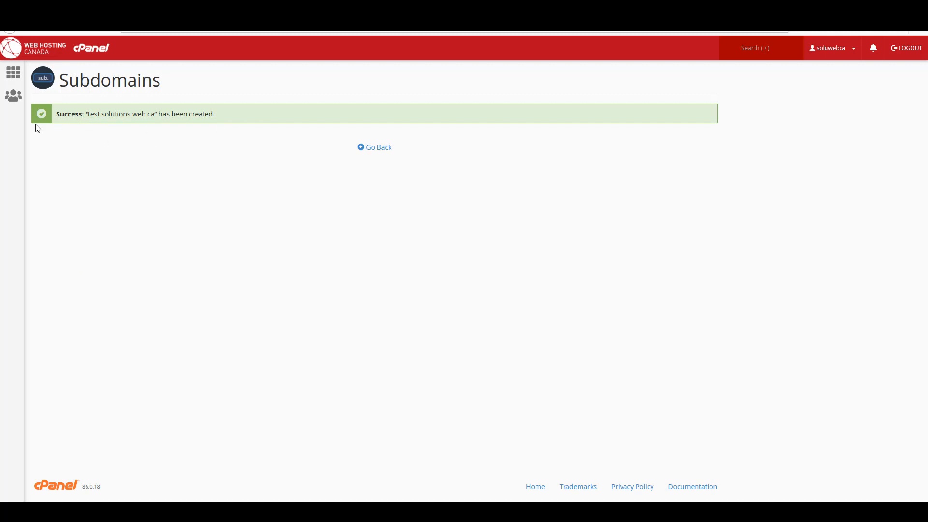
pyautogui.moveTo(378, 147)
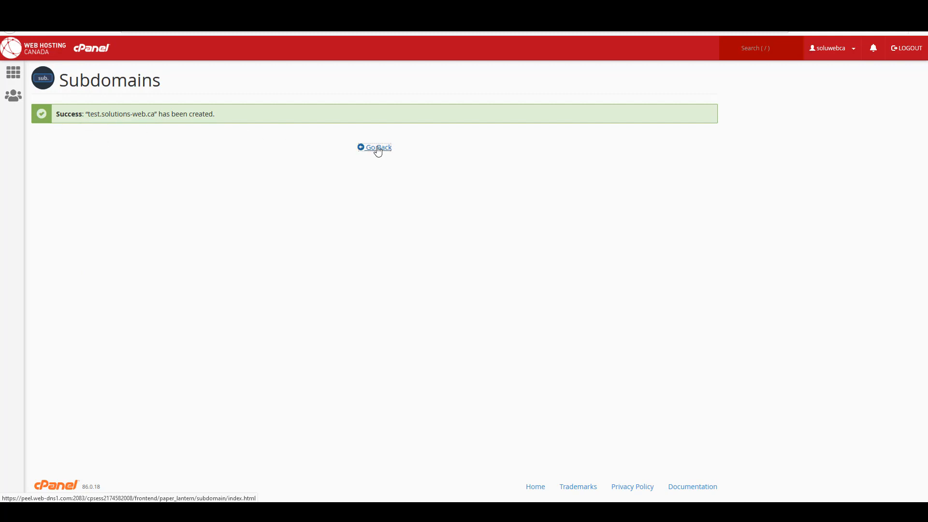
# Return to the Subdomains list showing test.solutions-web.ca with root /test.solutions-web.ca.
pyautogui.click(378, 147)
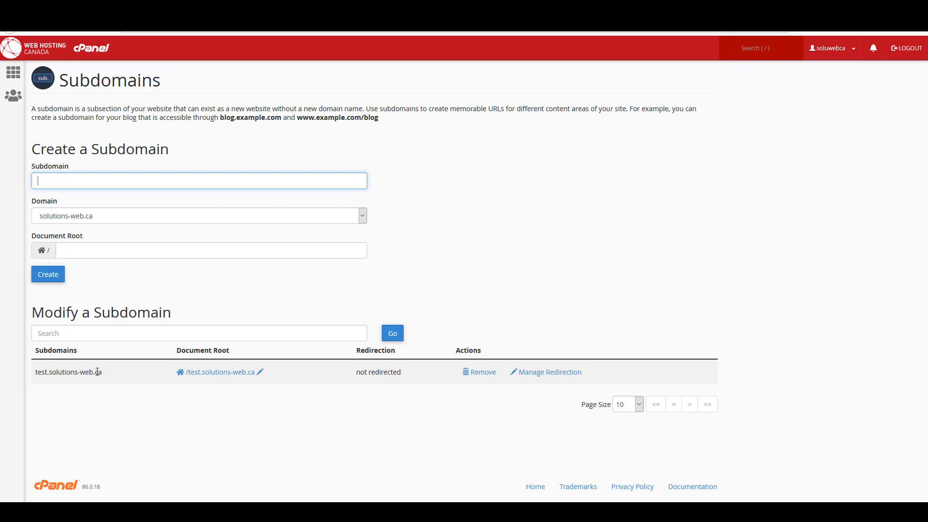
pyautogui.moveTo(47, 383)
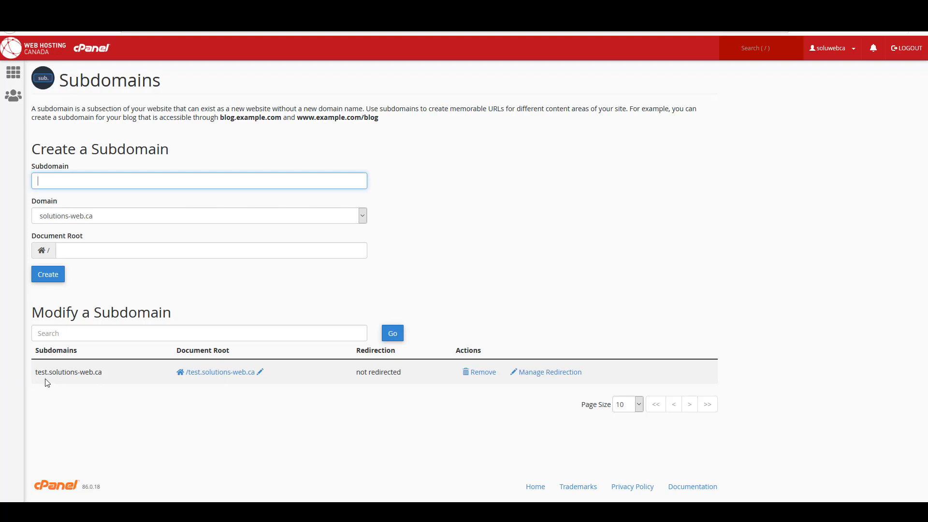
pyautogui.moveTo(149, 357)
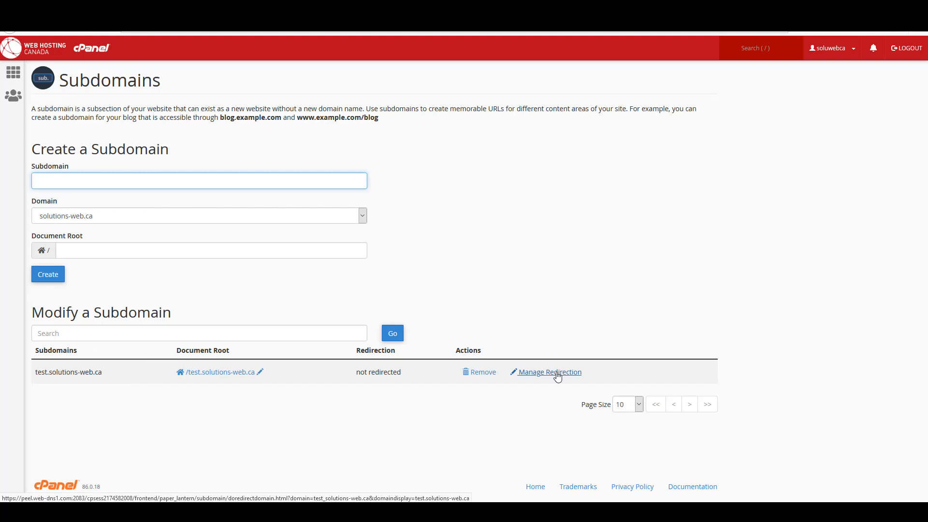
pyautogui.moveTo(542, 378)
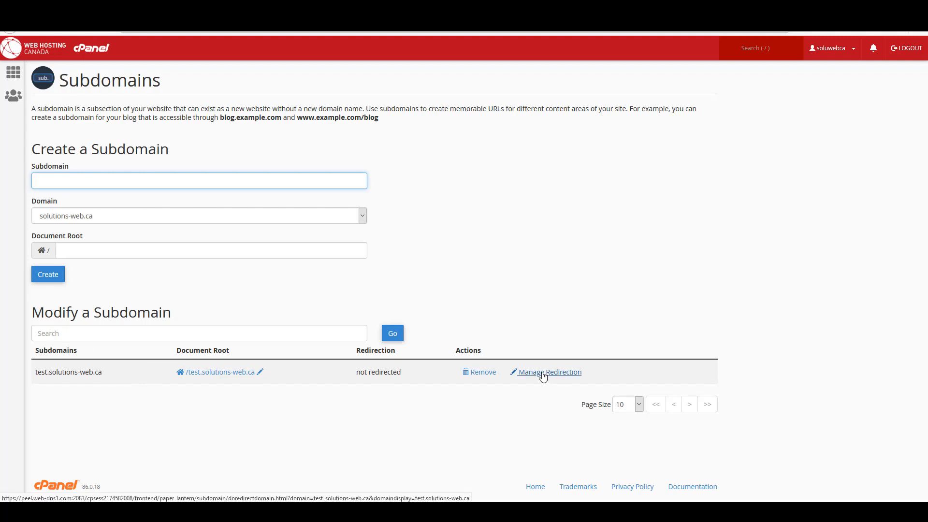
pyautogui.moveTo(278, 355)
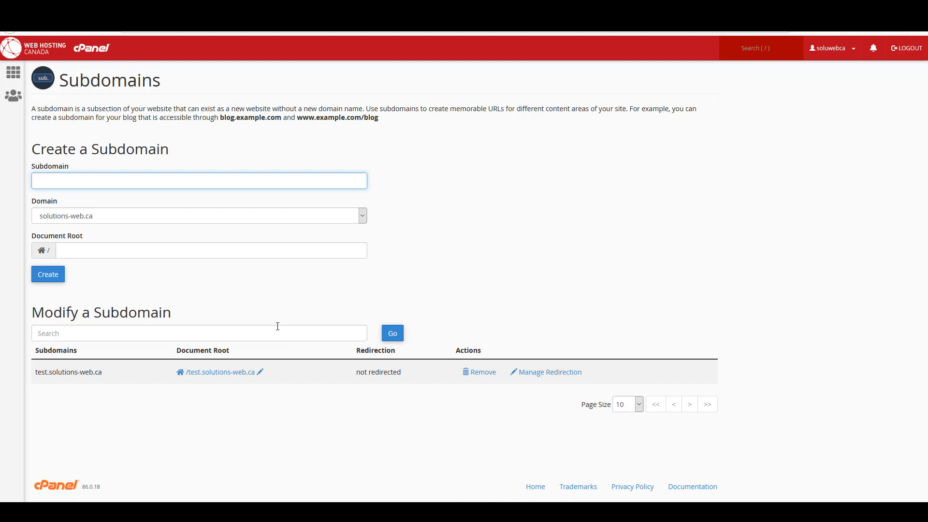
pyautogui.click(198, 181)
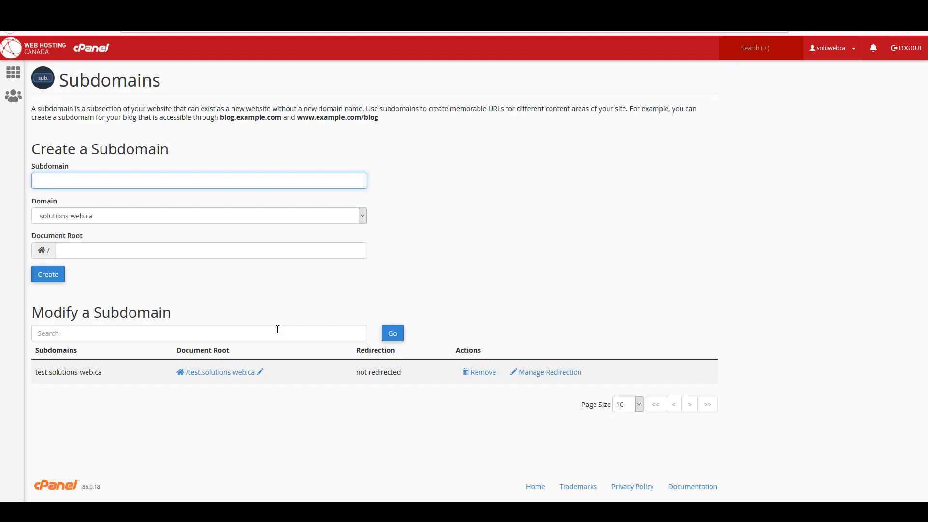
pyautogui.click(198, 181)
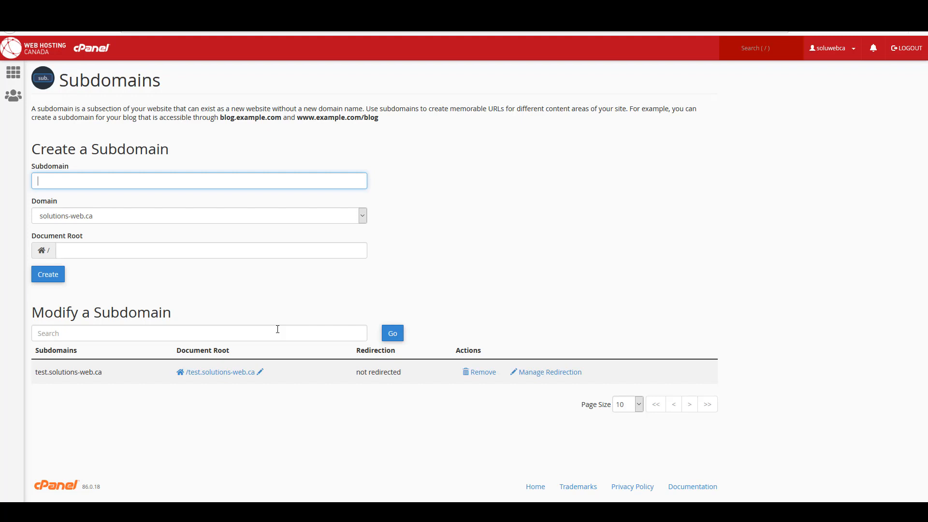